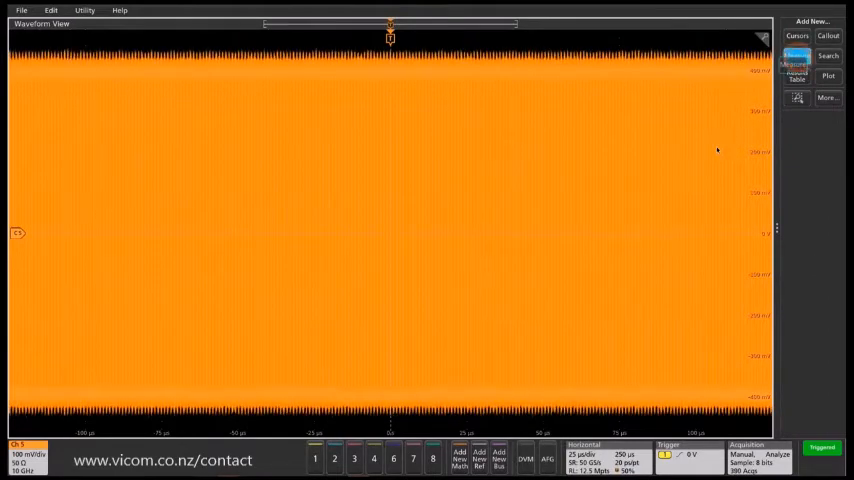
Add a Data Rate time measurement for the acquired 2.5 Gb/s waveform.
left_click(796, 56)
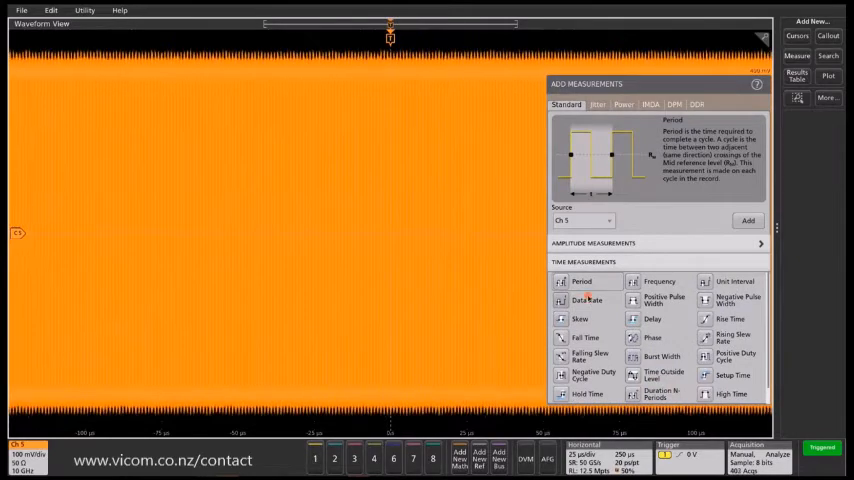
left_click(588, 300)
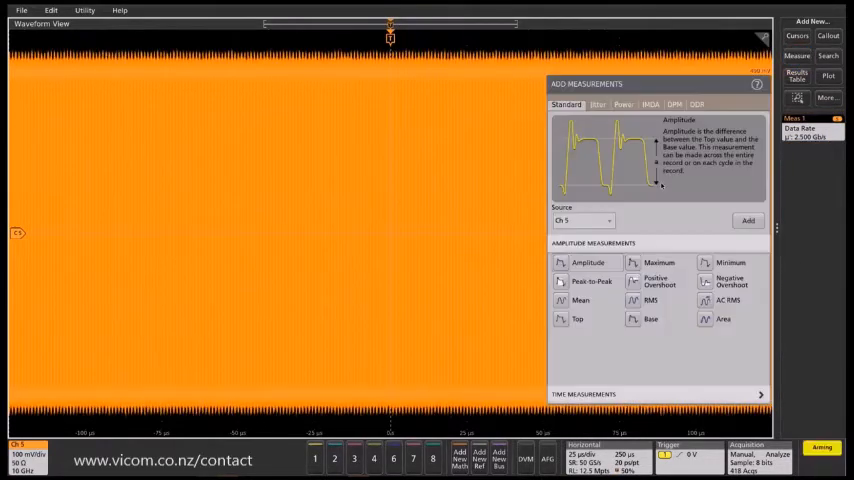
Add a Jitter Summary measurement from the Jitter category alongside Data Rate.
left_click(598, 104)
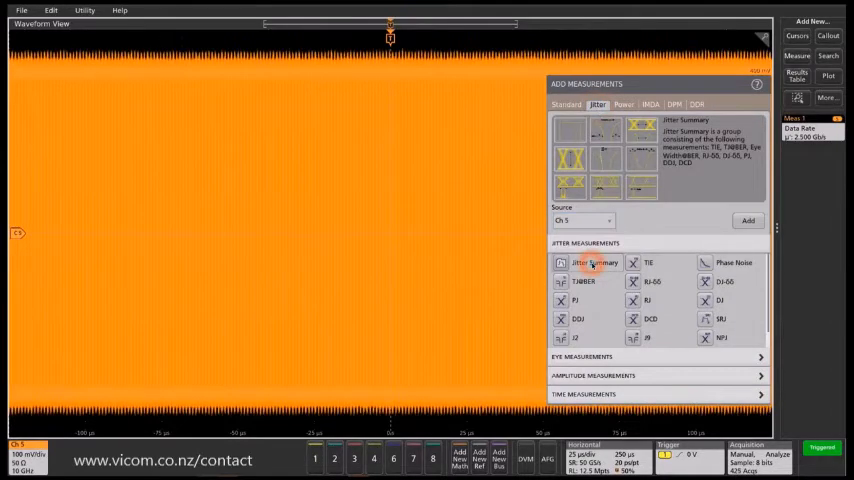
left_click(748, 220)
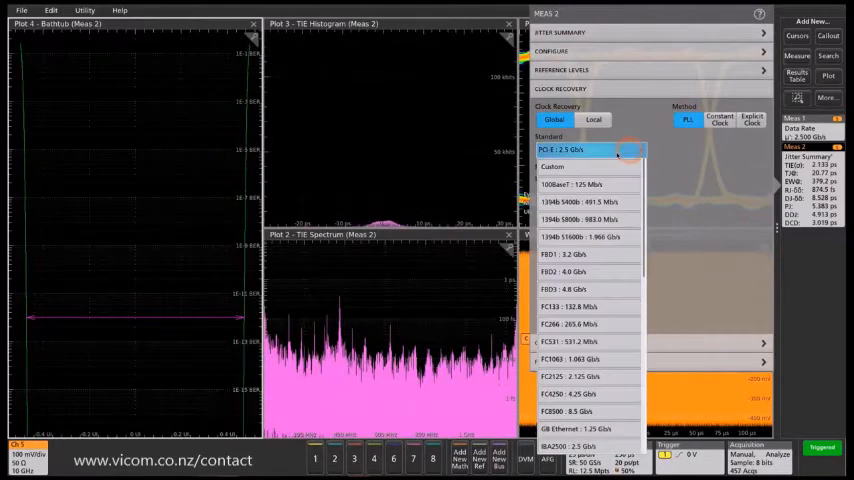
Set clock recovery to Custom with a Type II PLL model at 1 MHz loop bandwidth.
left_click(552, 166)
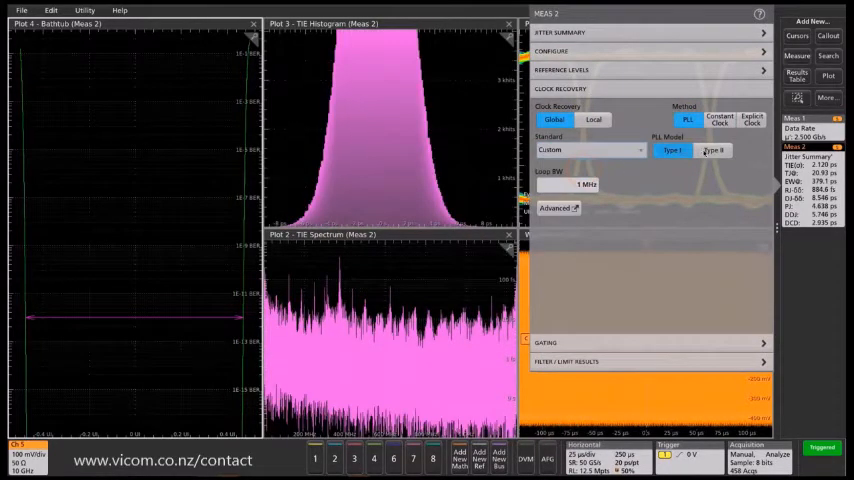
left_click(712, 150)
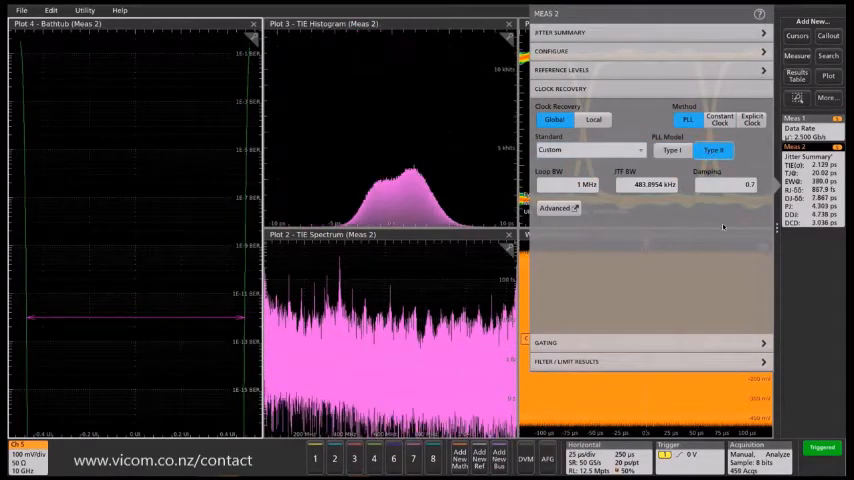